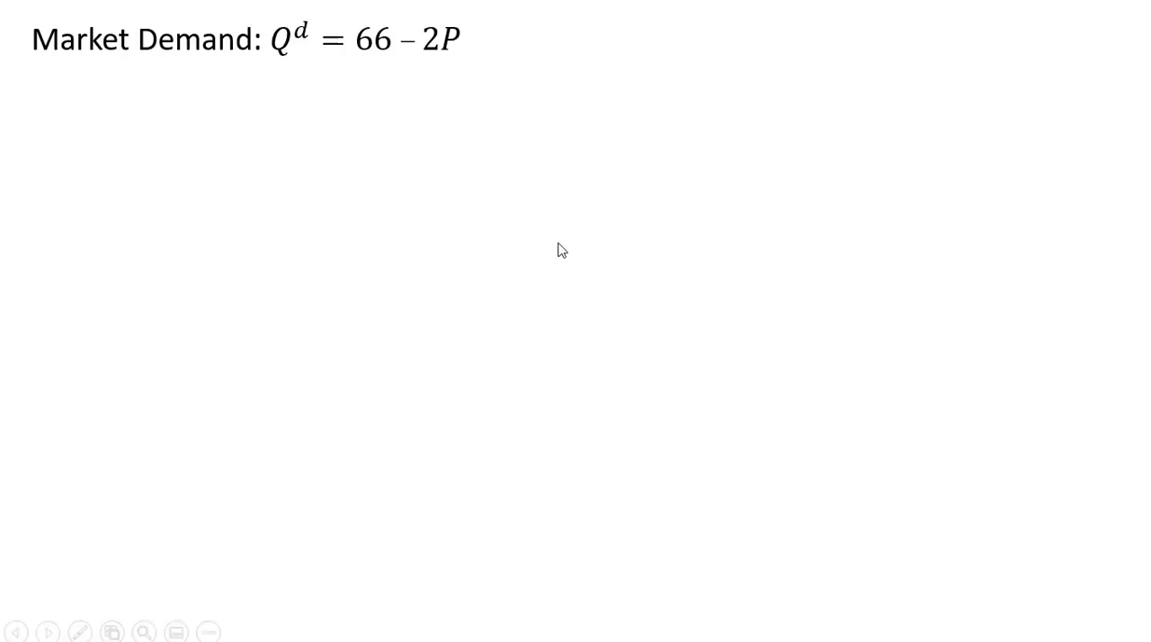
pyautogui.moveTo(450, 76)
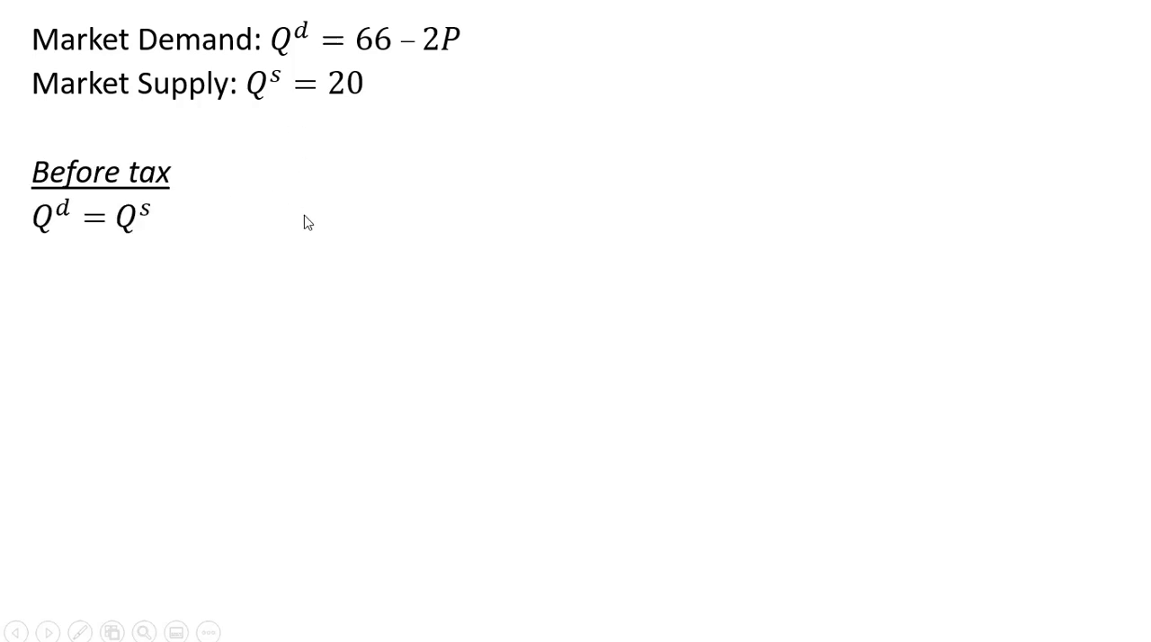
pyautogui.moveTo(259, 309)
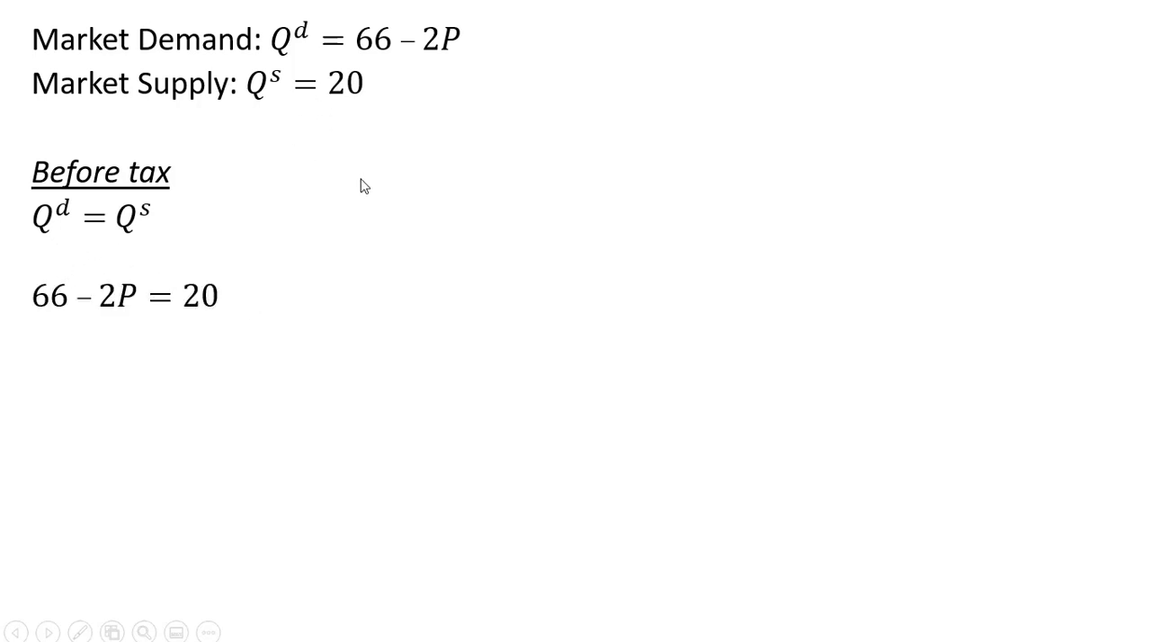
pyautogui.moveTo(119, 359)
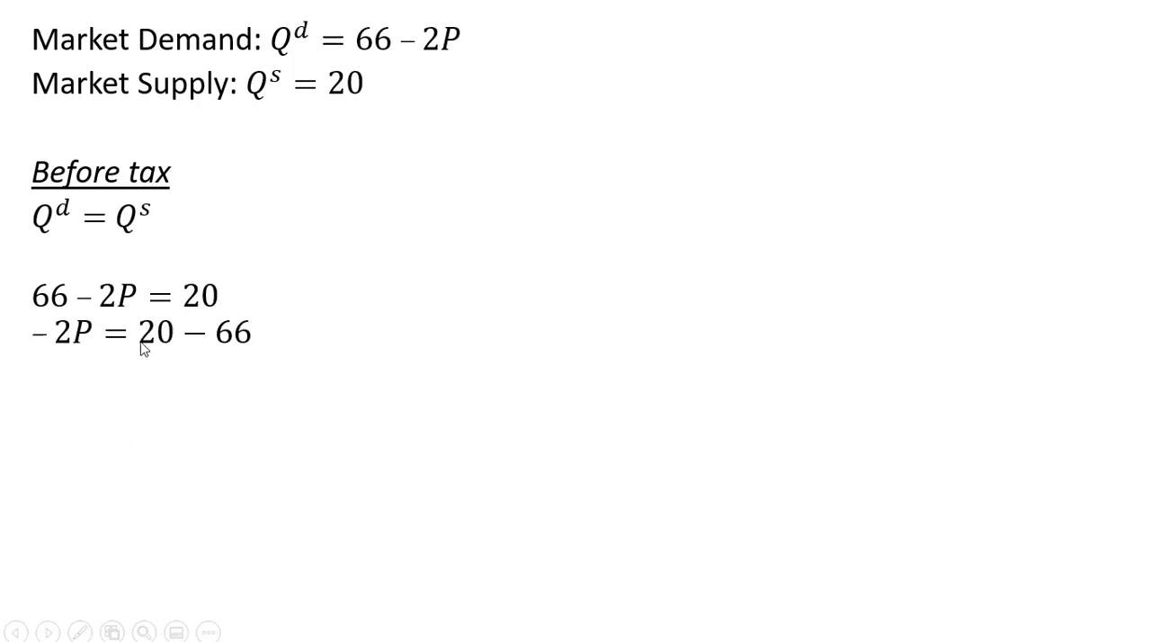
pyautogui.moveTo(243, 385)
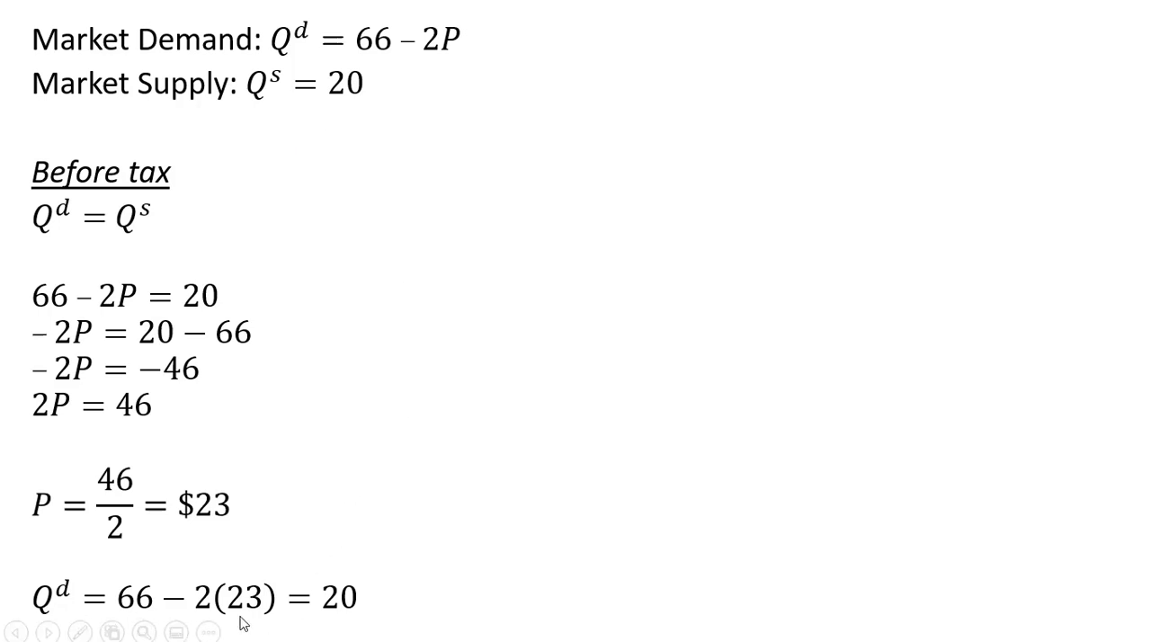
pyautogui.moveTo(324, 127)
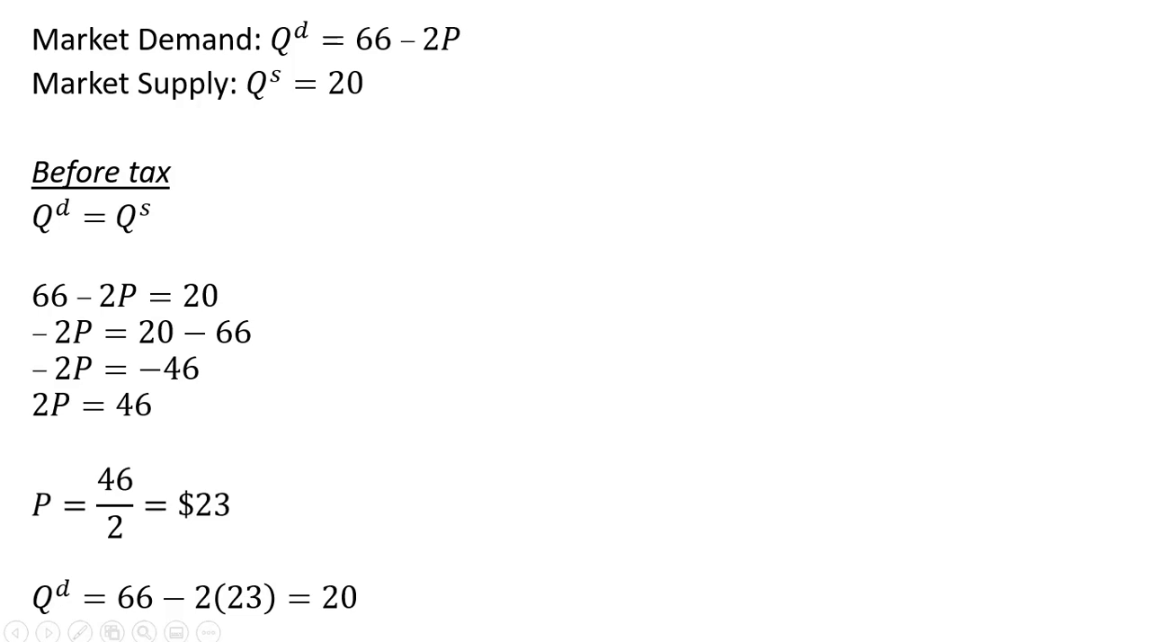
pyautogui.moveTo(435, 637)
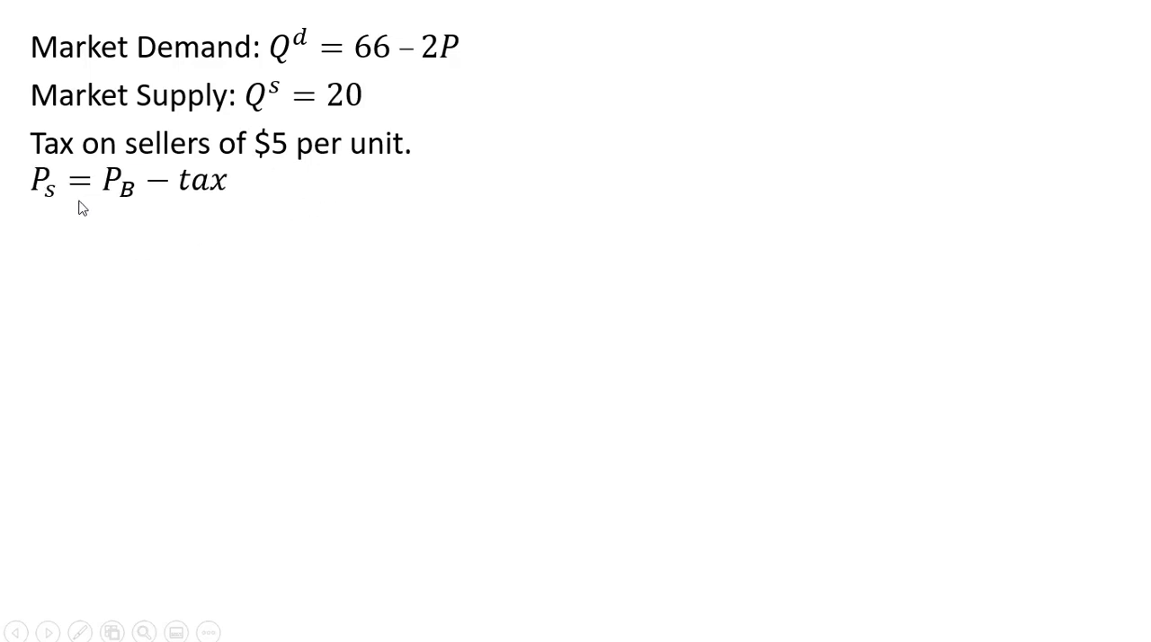
pyautogui.moveTo(58, 208)
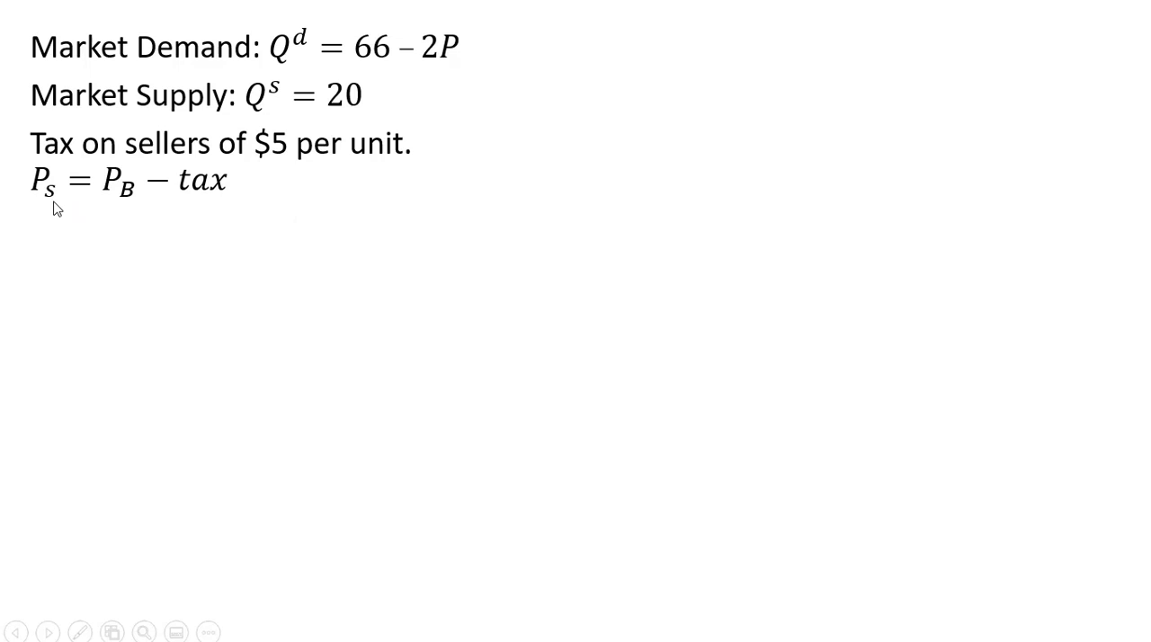
pyautogui.moveTo(63, 208)
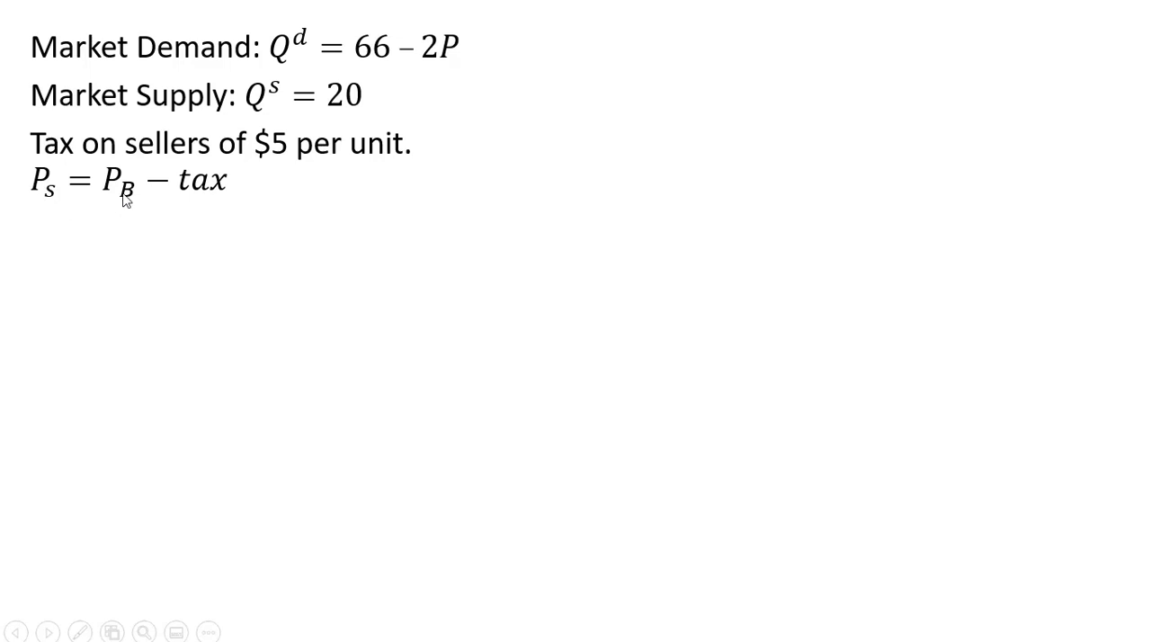
pyautogui.moveTo(153, 203)
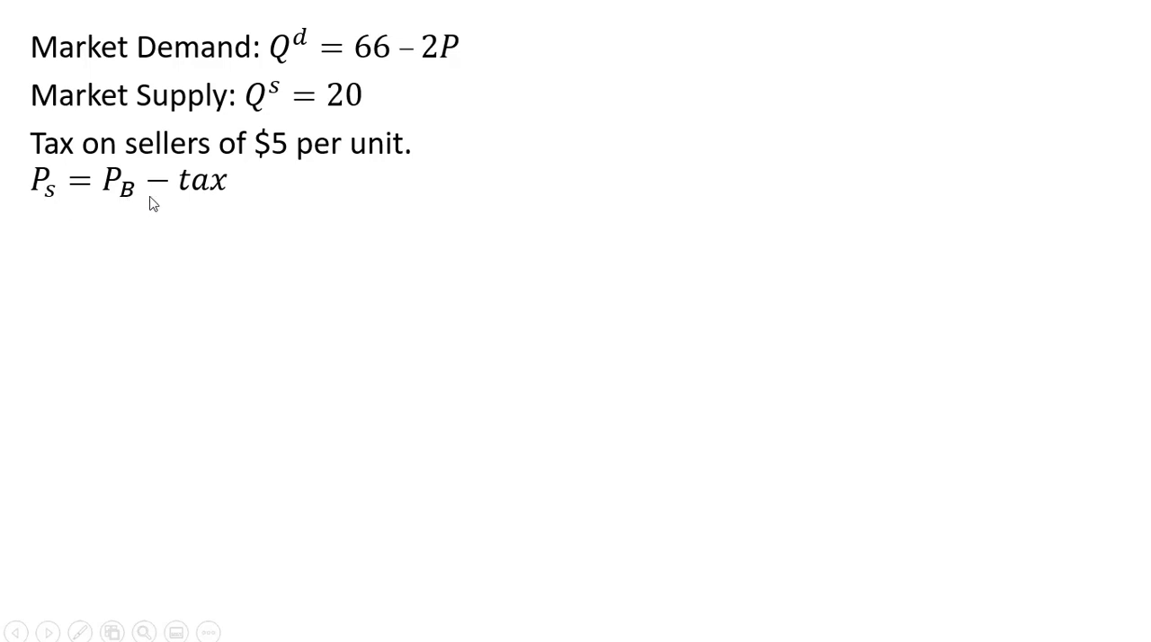
pyautogui.moveTo(223, 218)
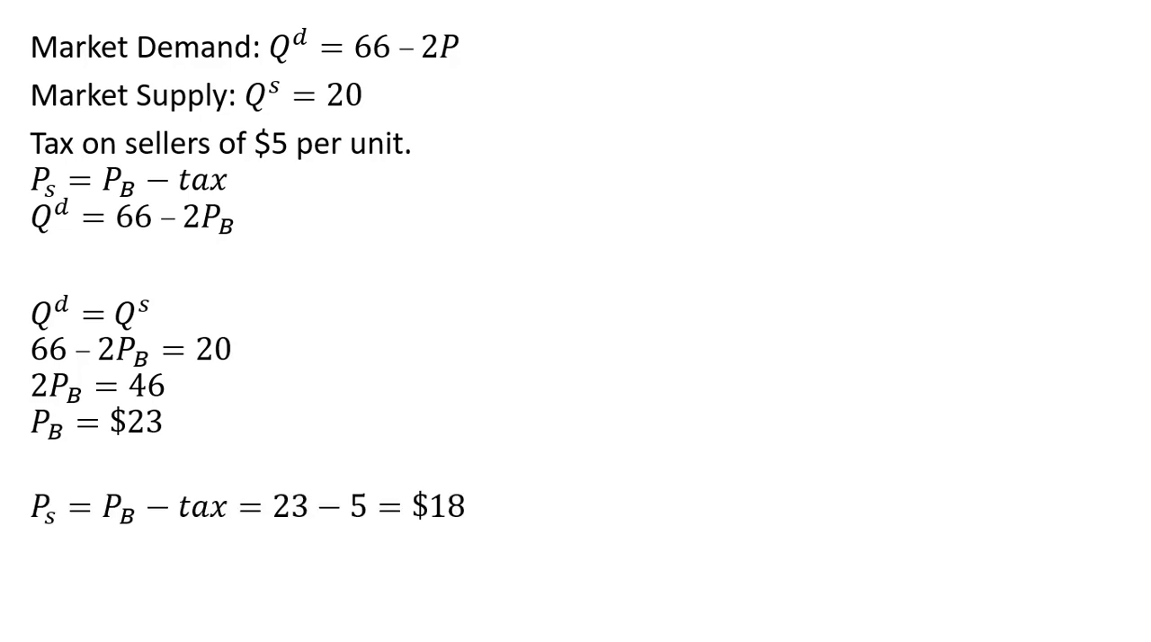
pyautogui.moveTo(305, 522)
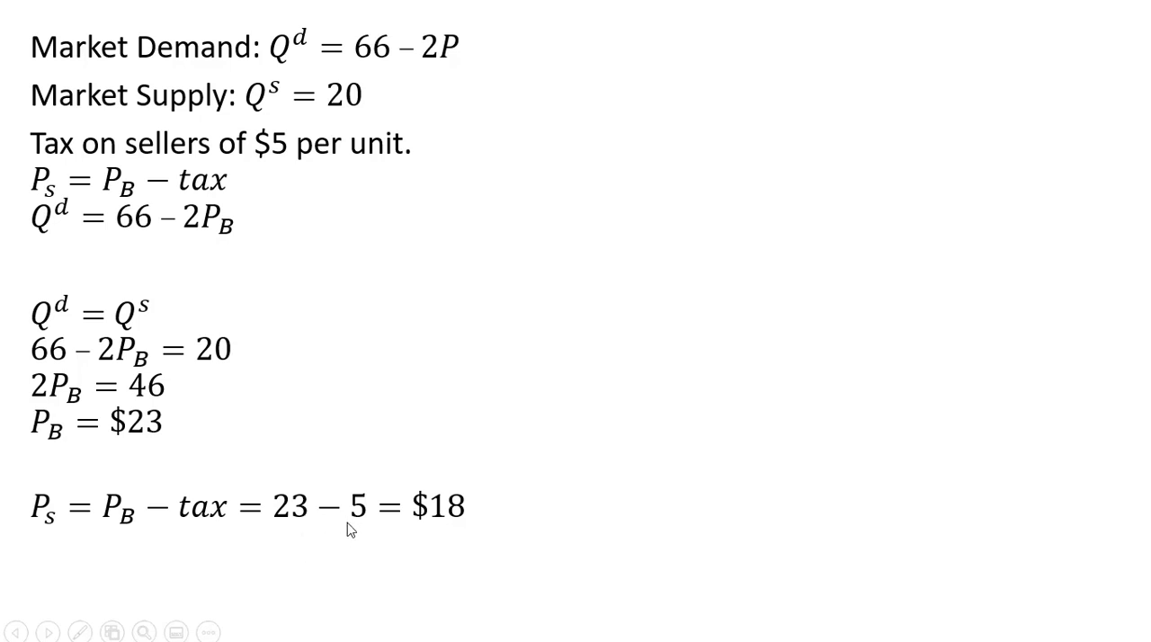
pyautogui.moveTo(385, 553)
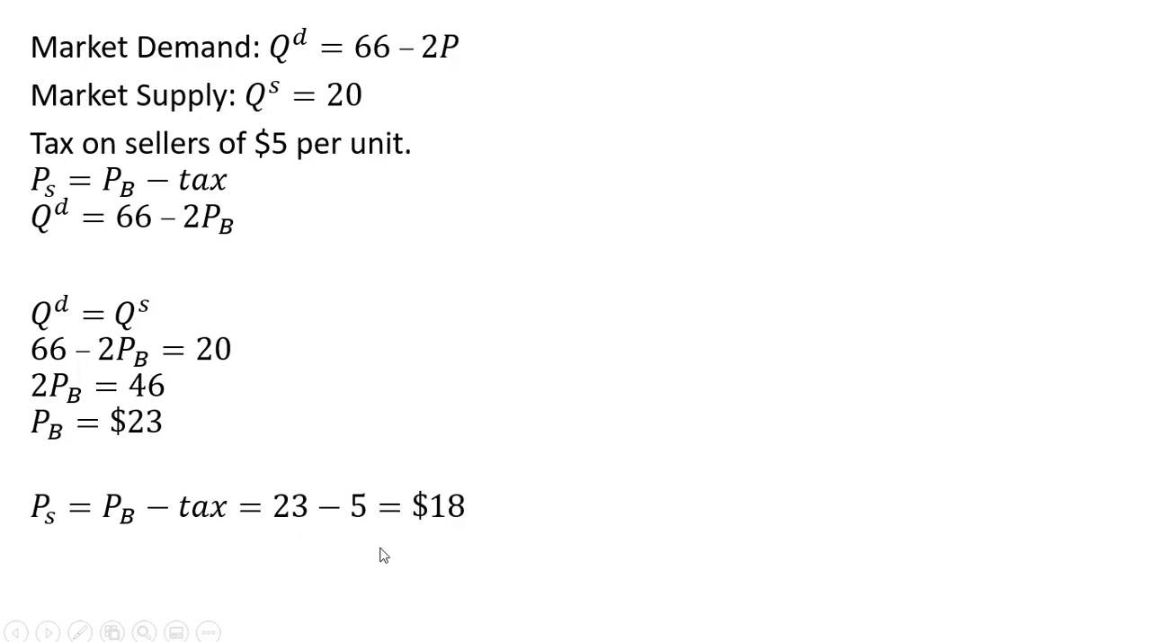
pyautogui.moveTo(437, 536)
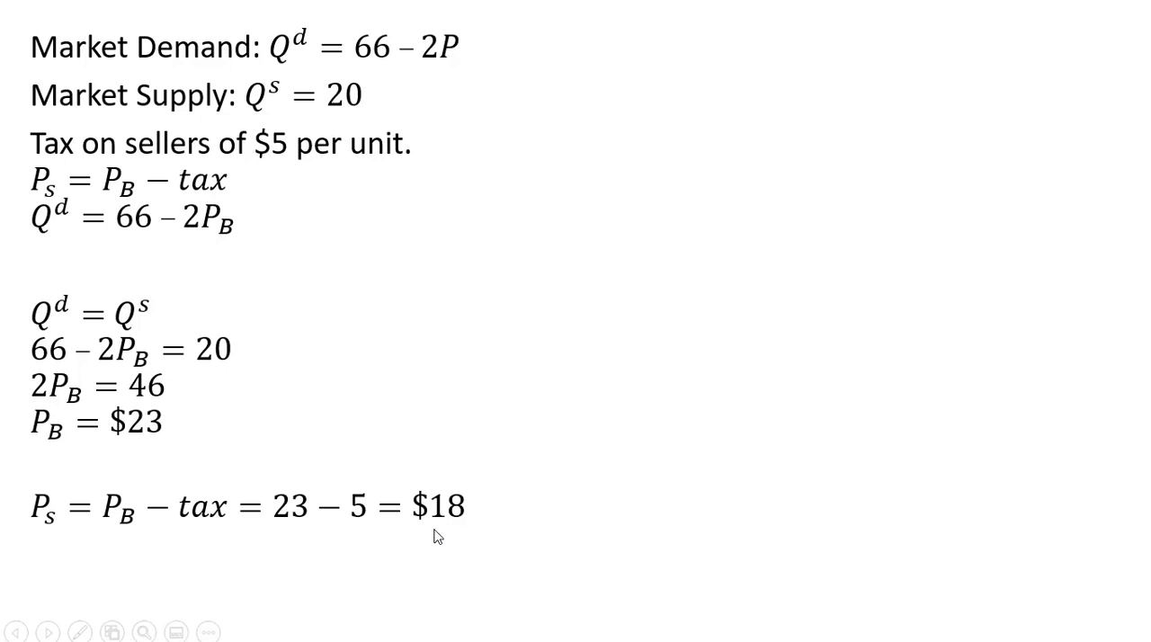
pyautogui.moveTo(748, 297)
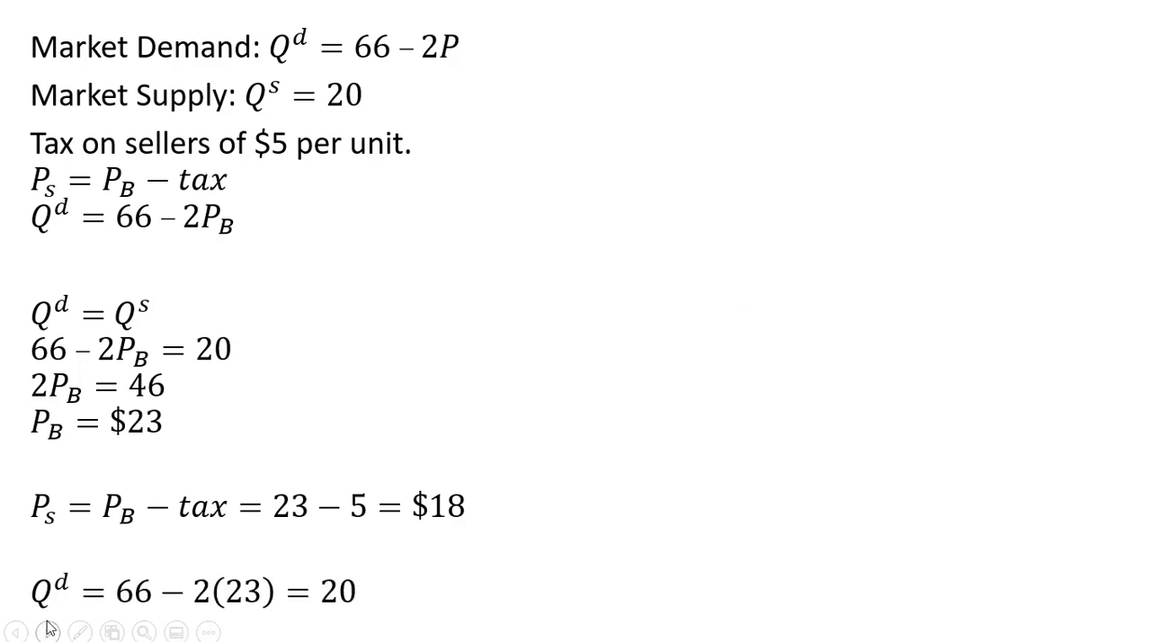
pyautogui.moveTo(353, 622)
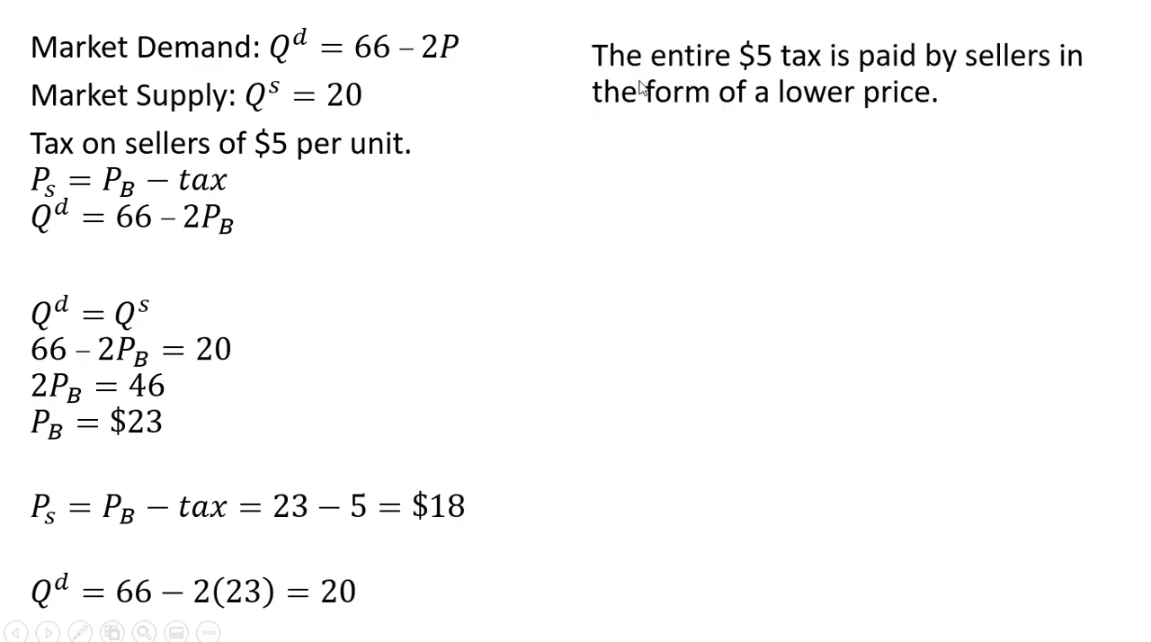
pyautogui.moveTo(975, 97)
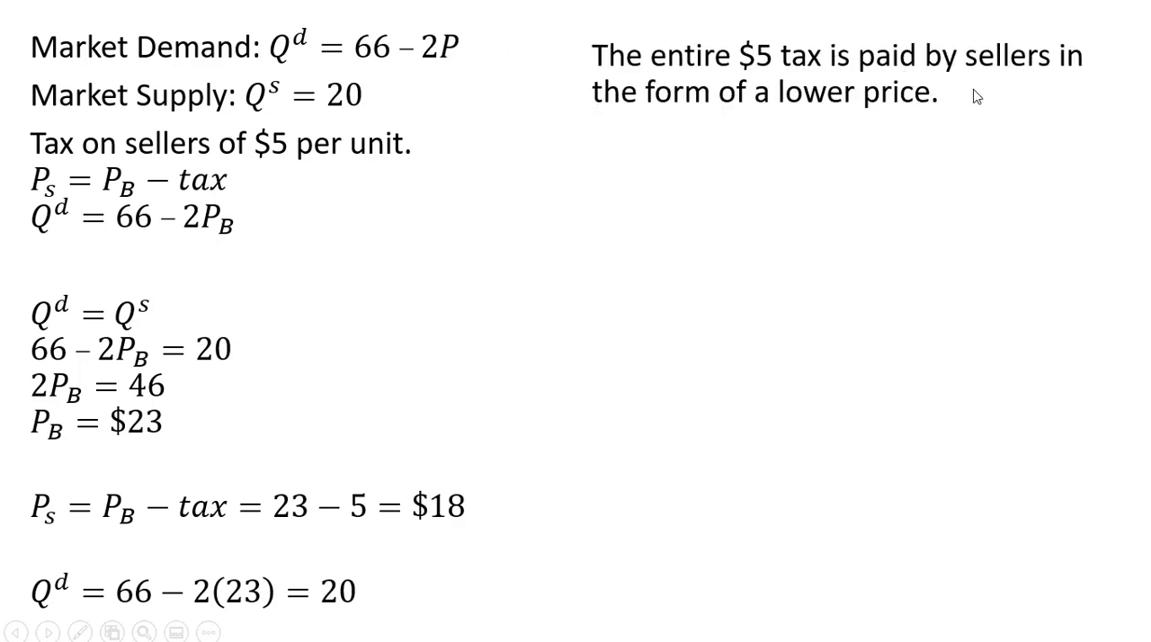
pyautogui.moveTo(733, 187)
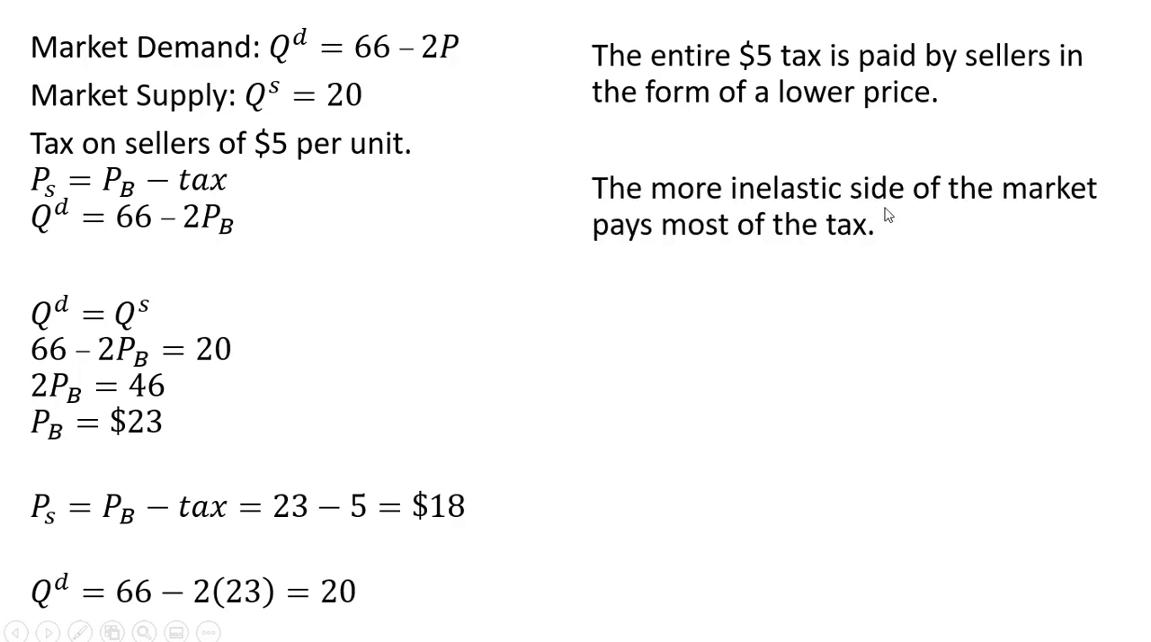
pyautogui.moveTo(796, 268)
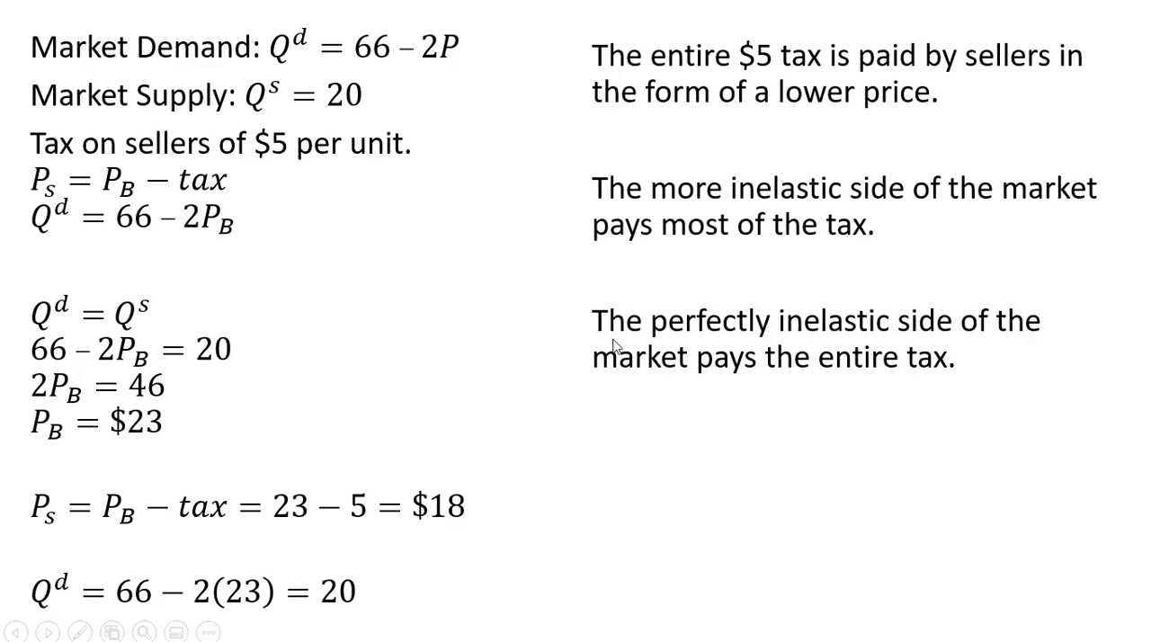
pyautogui.moveTo(924, 332)
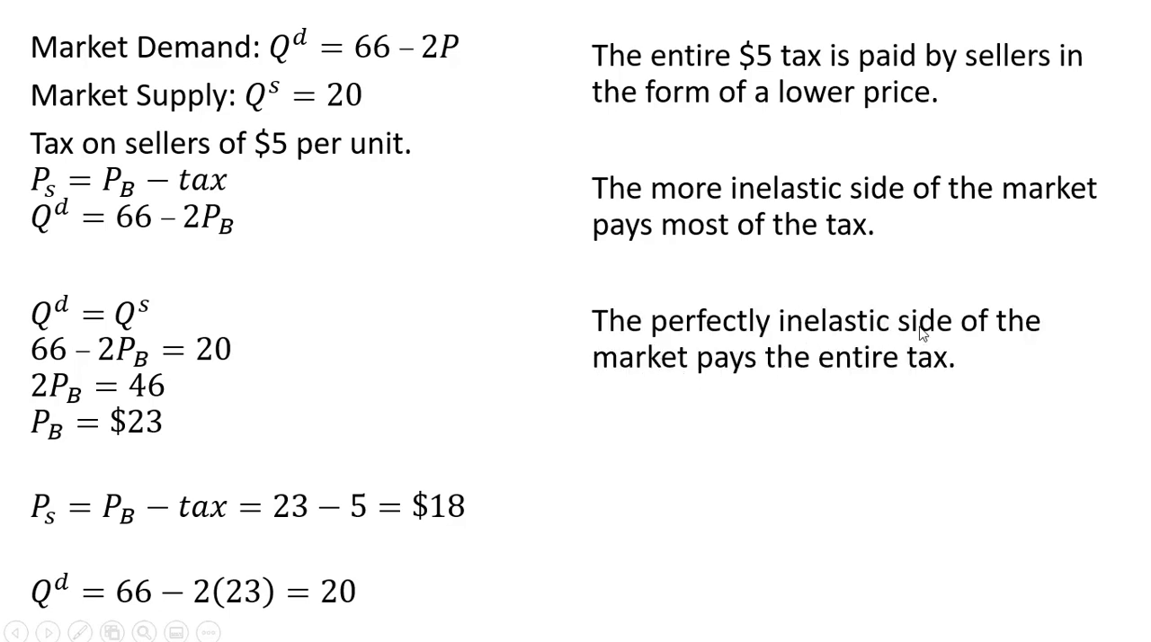
pyautogui.moveTo(838, 413)
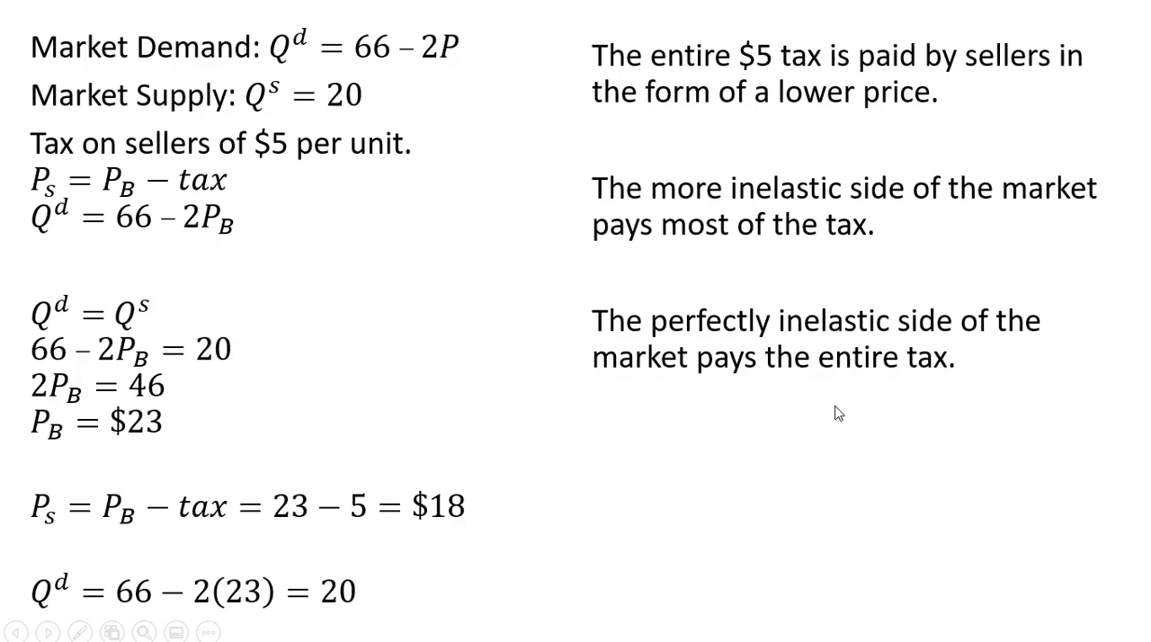
pyautogui.moveTo(809, 406)
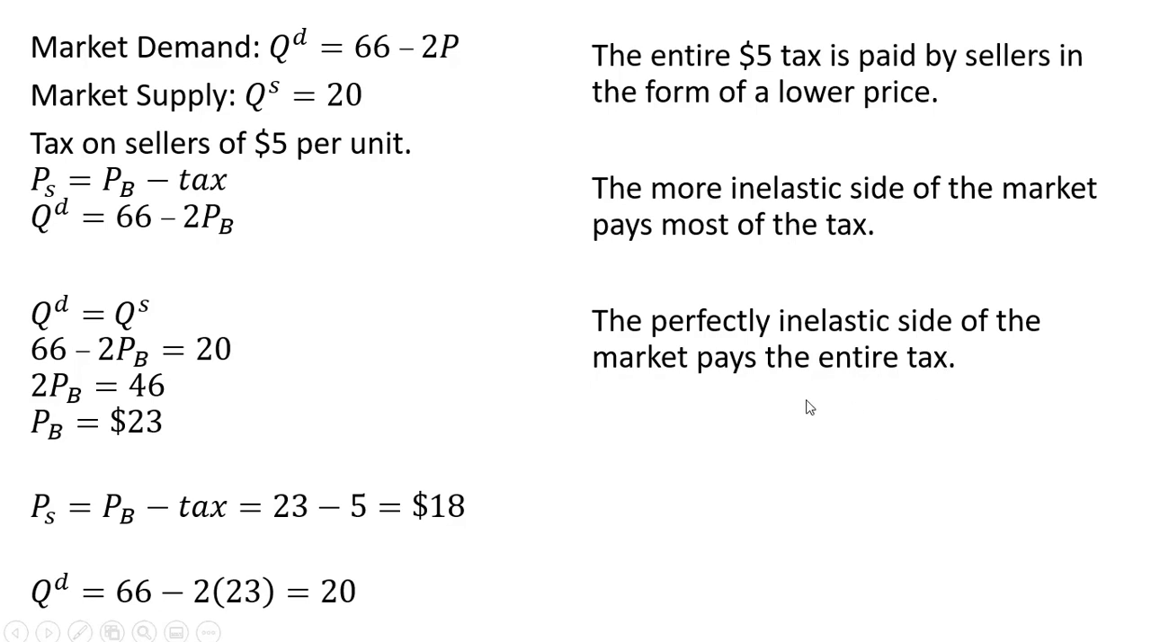
pyautogui.moveTo(724, 435)
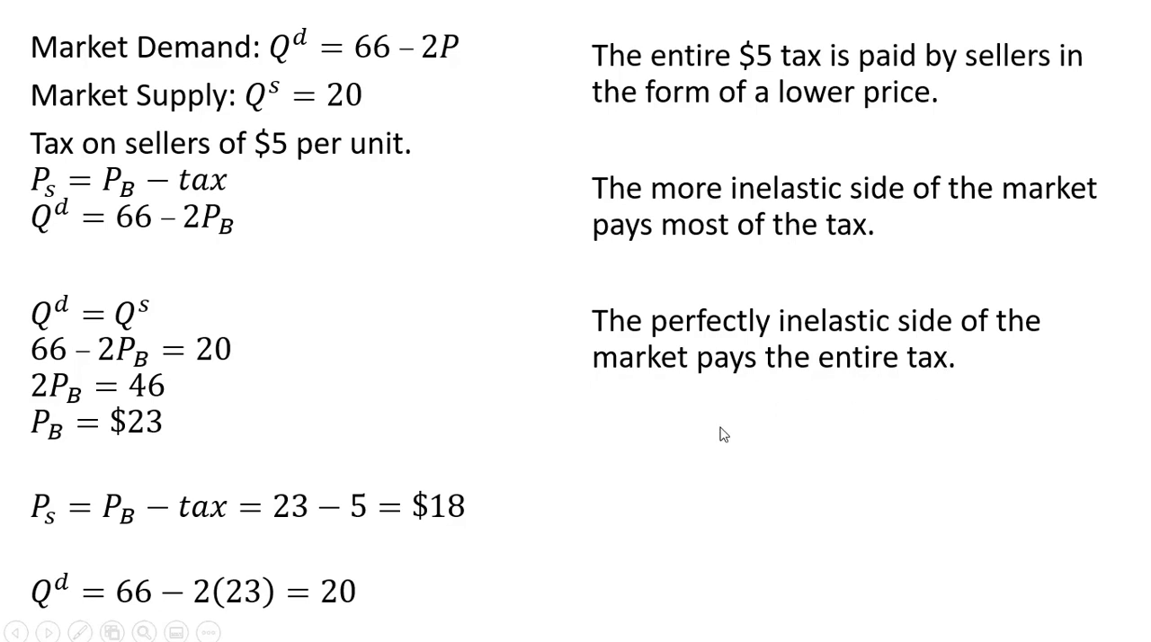